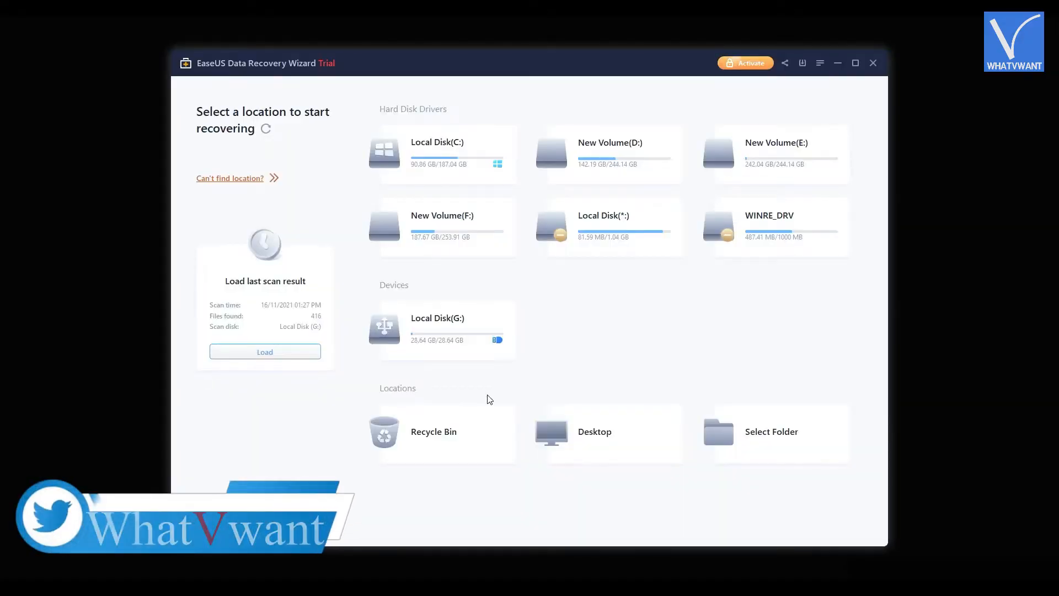
pyautogui.moveTo(635, 363)
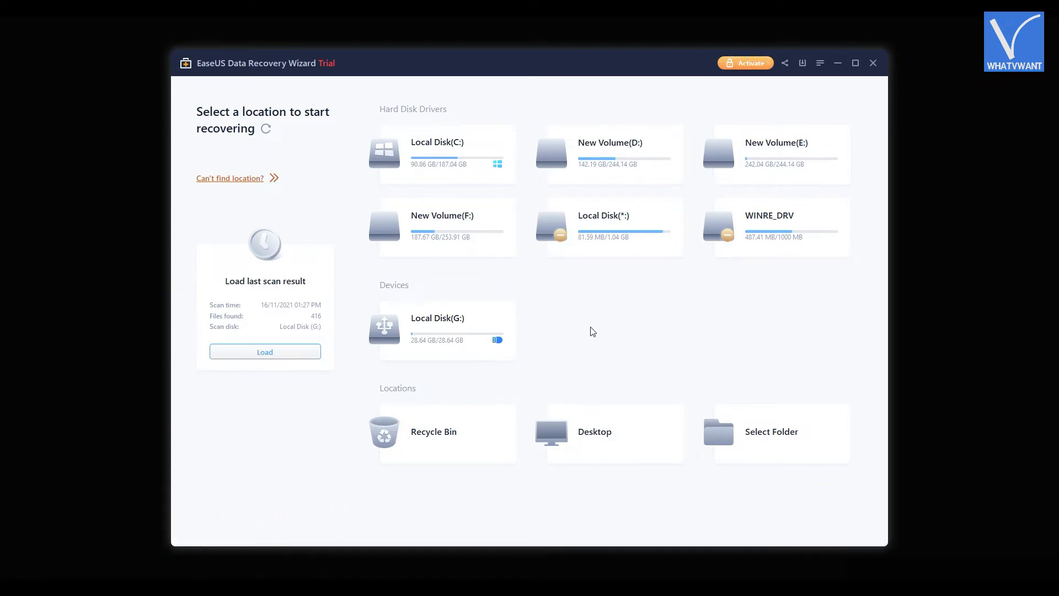
pyautogui.moveTo(446, 346)
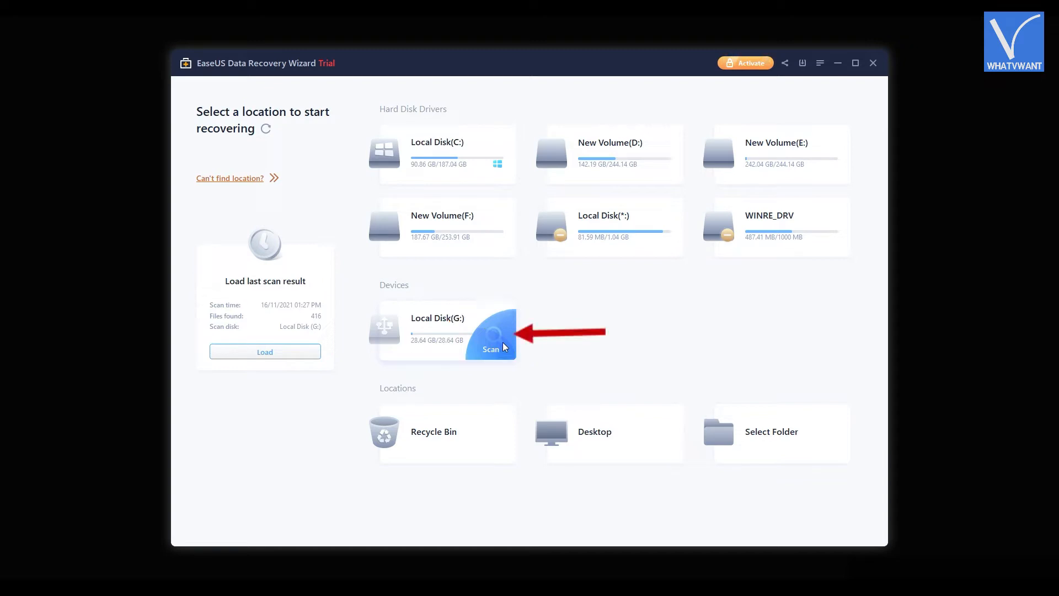
# Step: Scan Local Disk (G:) for lost and existing files
pyautogui.click(492, 331)
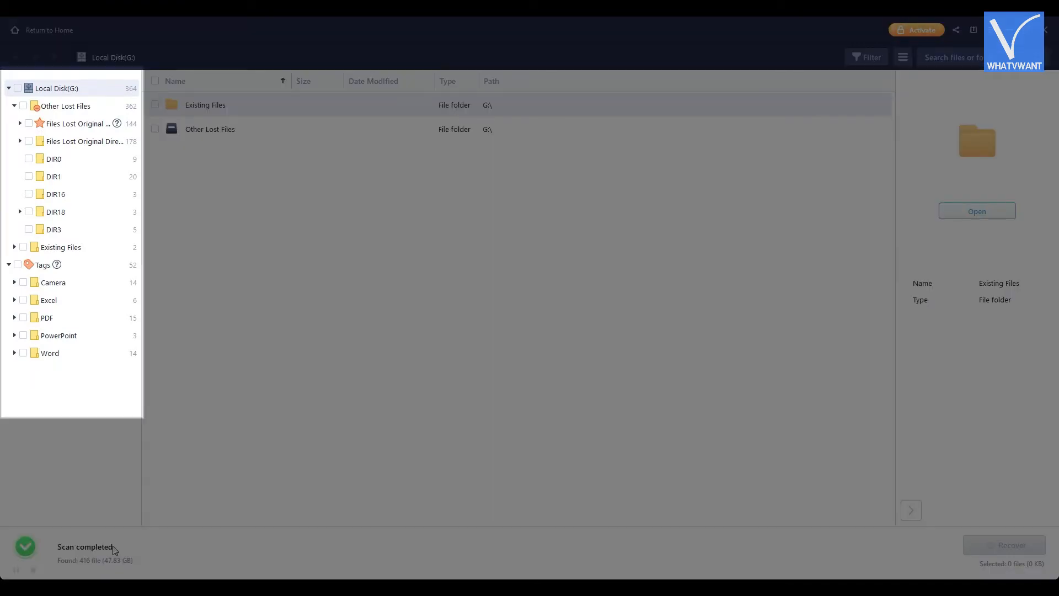
# Step: Tick the PowerPoint tag to select its 3 files (11.48 MB) and start recovery
pyautogui.click(24, 336)
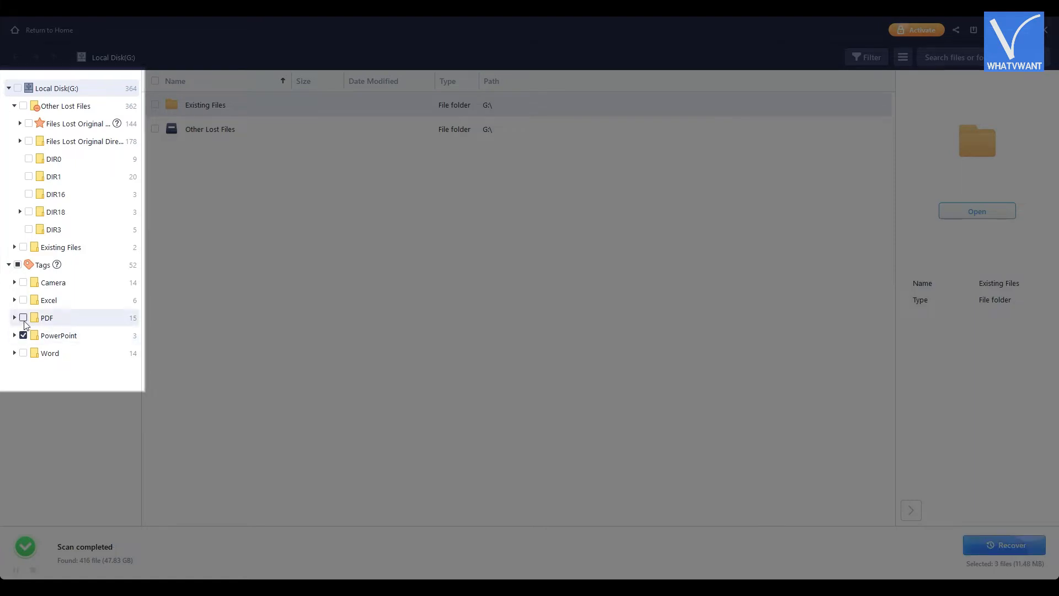
pyautogui.click(23, 335)
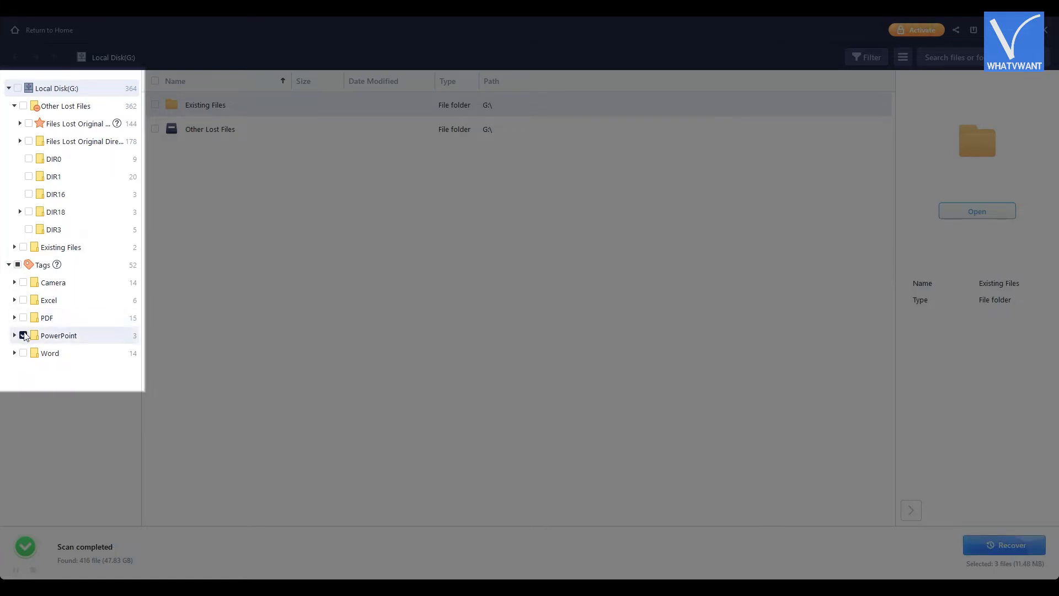
pyautogui.click(23, 335)
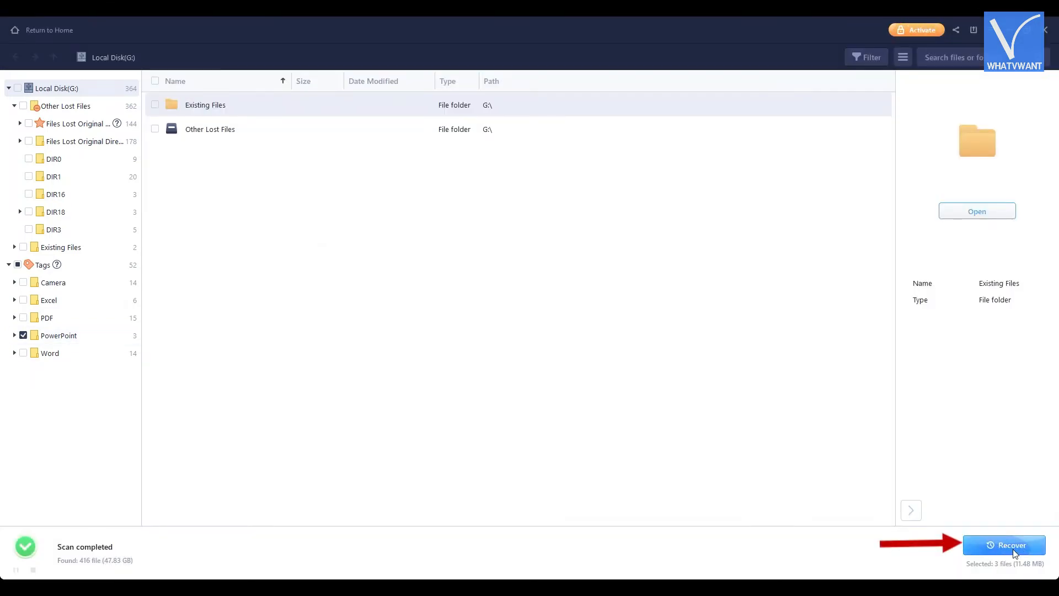
pyautogui.click(1006, 545)
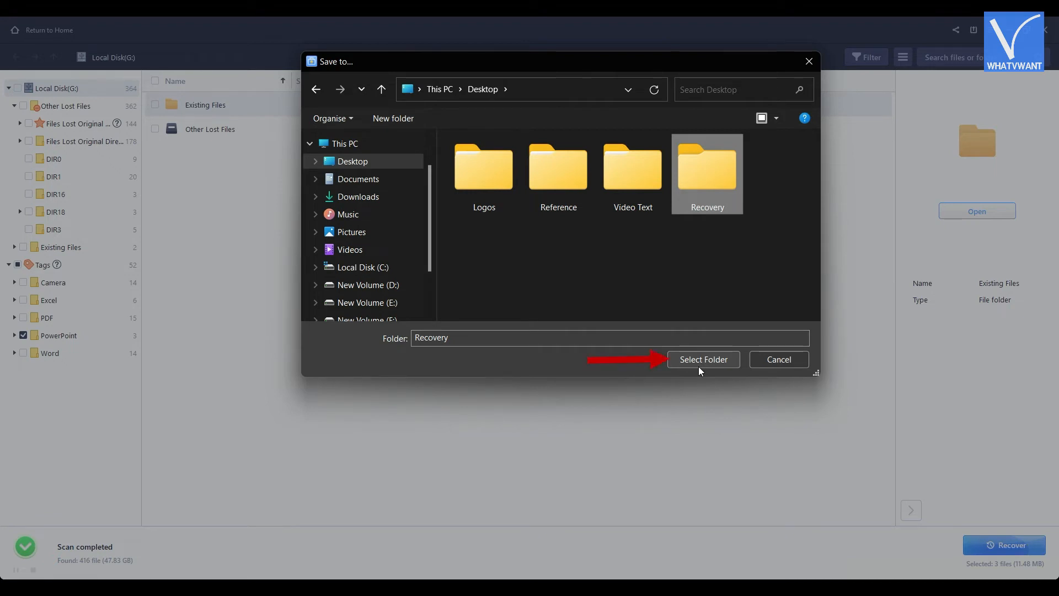
# Step: Save the 3 files to Desktop\Recovery, view the recovered files, then close Explorer
pyautogui.click(703, 359)
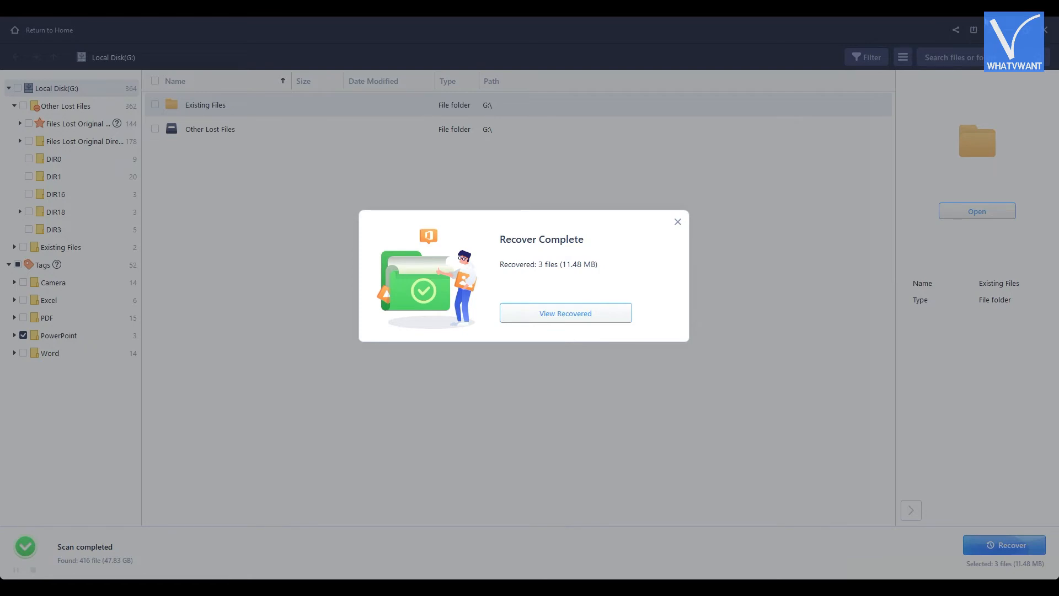
pyautogui.moveTo(571, 324)
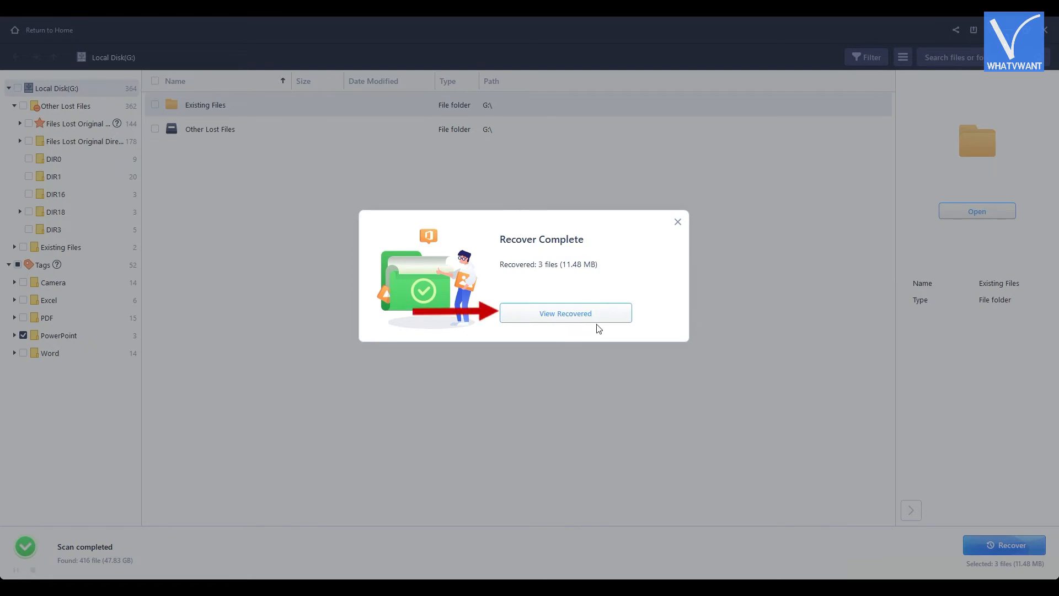
pyautogui.click(565, 313)
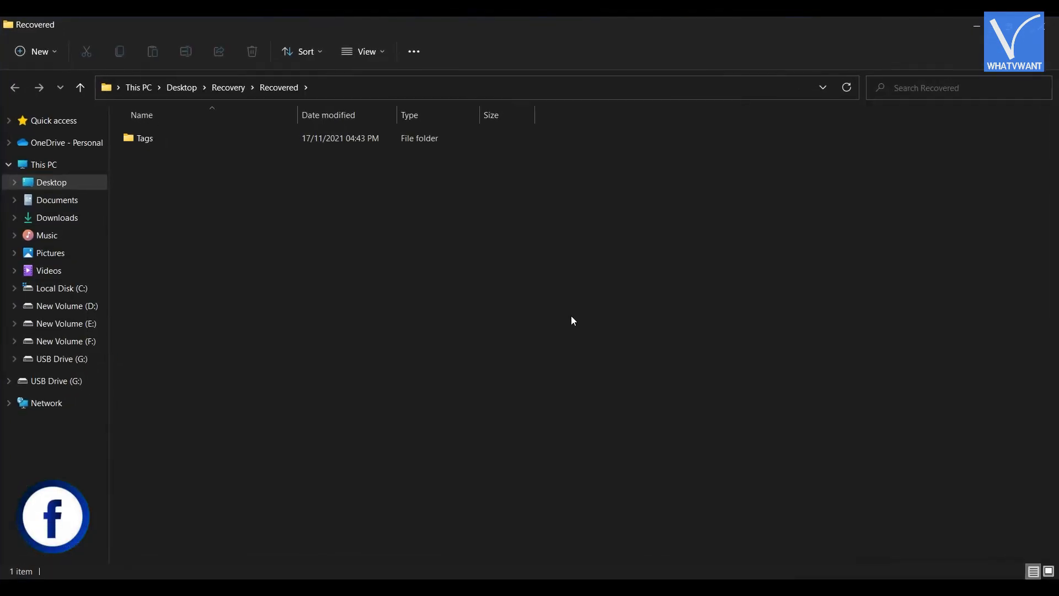
pyautogui.click(144, 138)
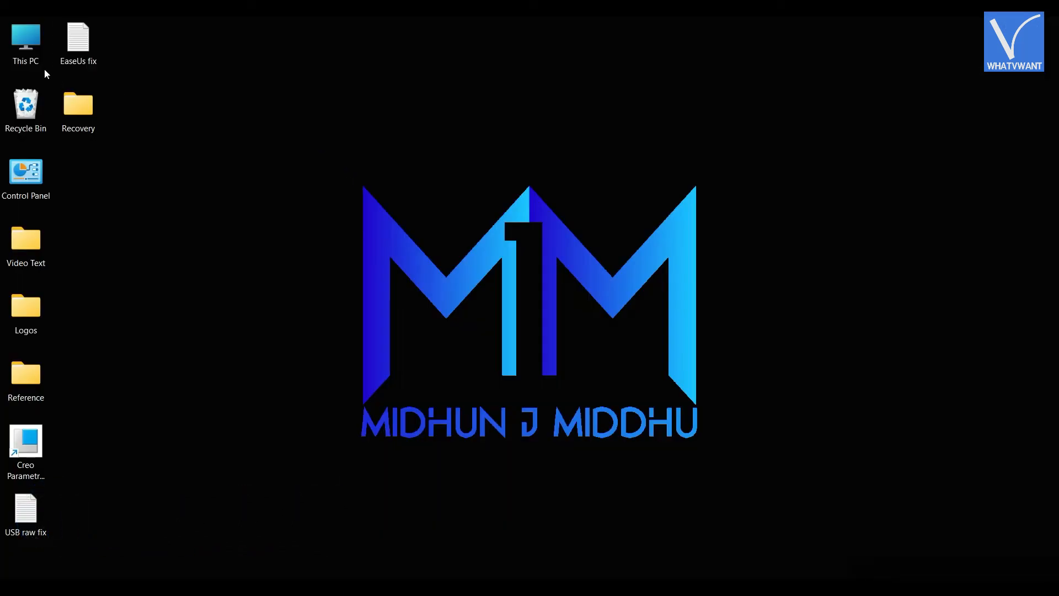
# Step: Open Computer Management via Manage in This PC's context menu
pyautogui.rightClick(25, 40)
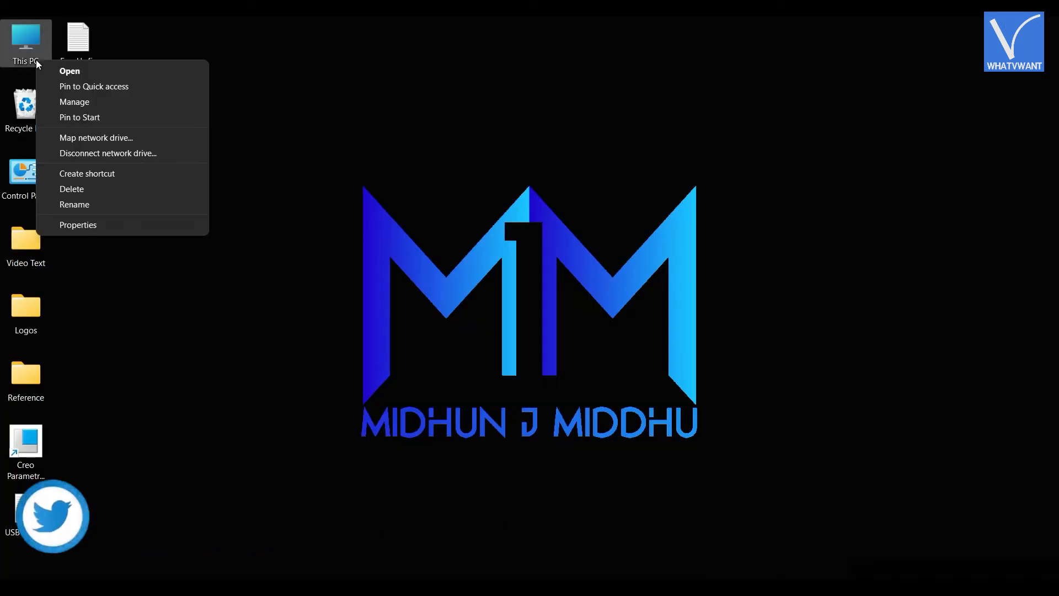
pyautogui.click(75, 102)
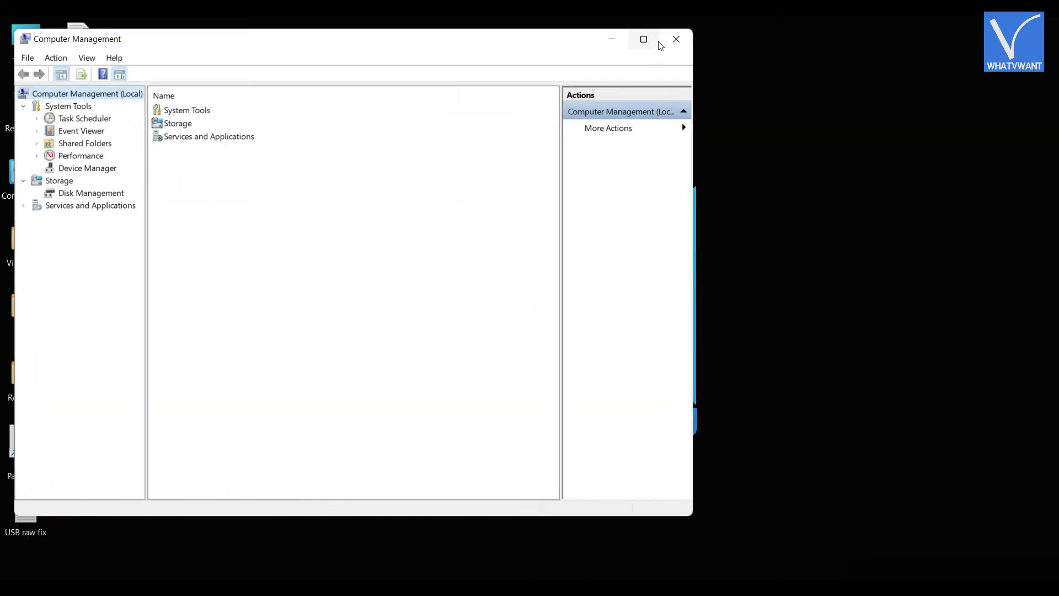
# Step: Maximize Computer Management and display Storage > Disk Management
pyautogui.click(642, 38)
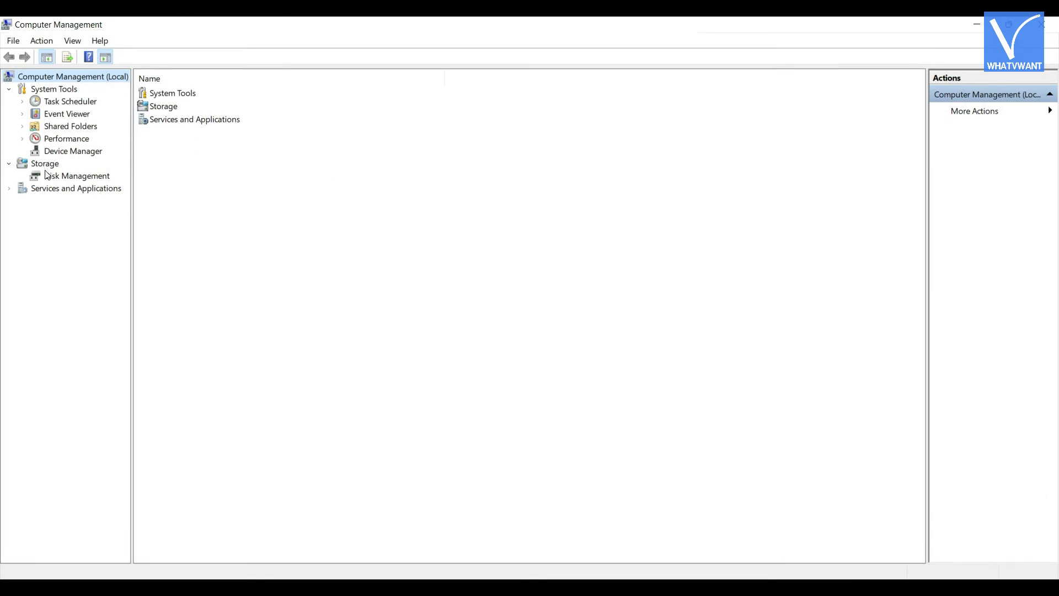
pyautogui.click(76, 175)
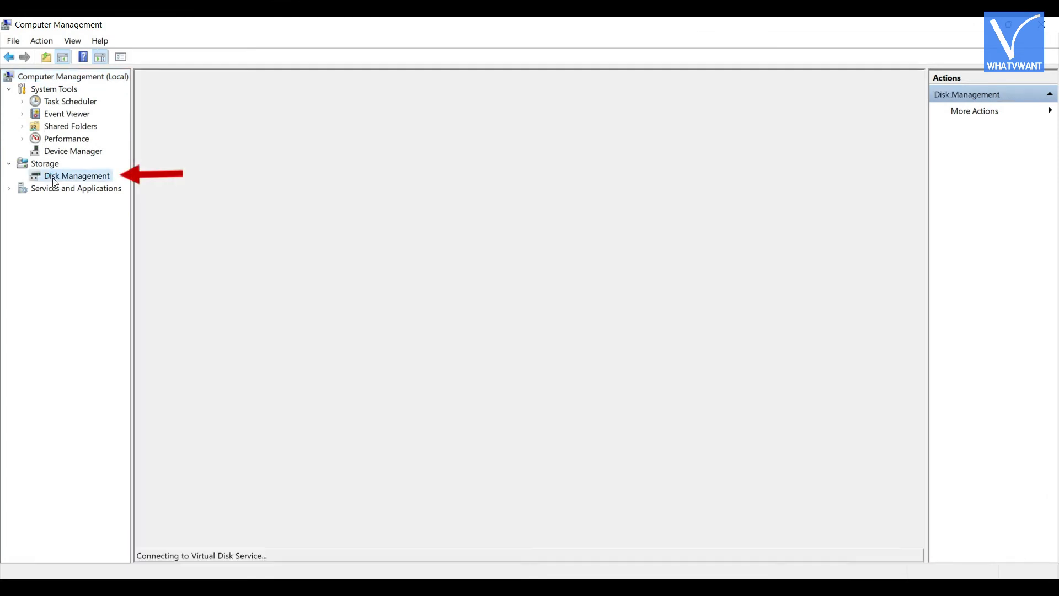
pyautogui.click(76, 175)
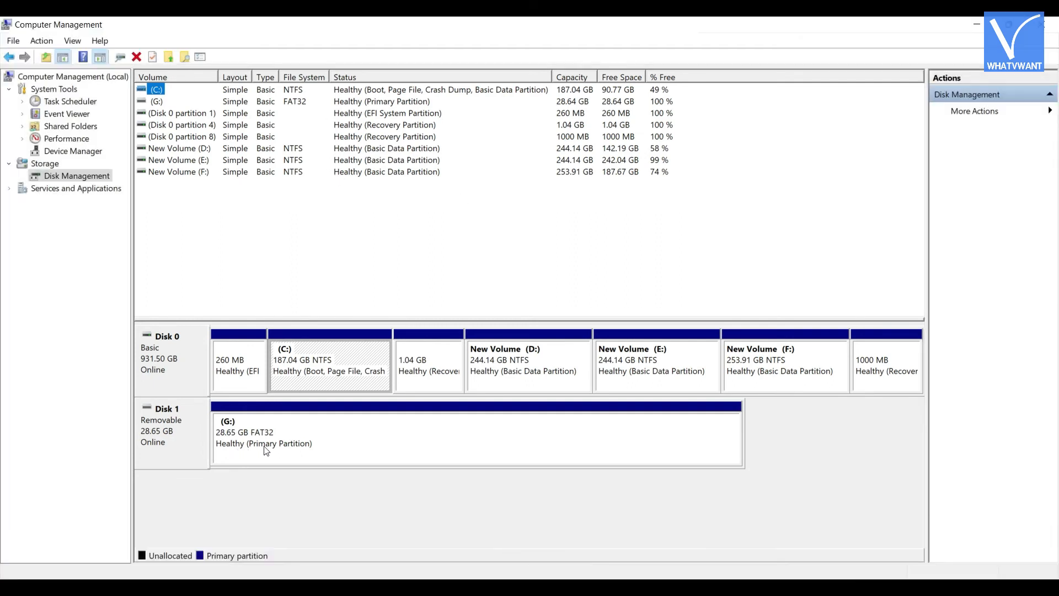
# Step: Show the context menu of the removable (G:) partition on Disk 1
pyautogui.rightClick(264, 443)
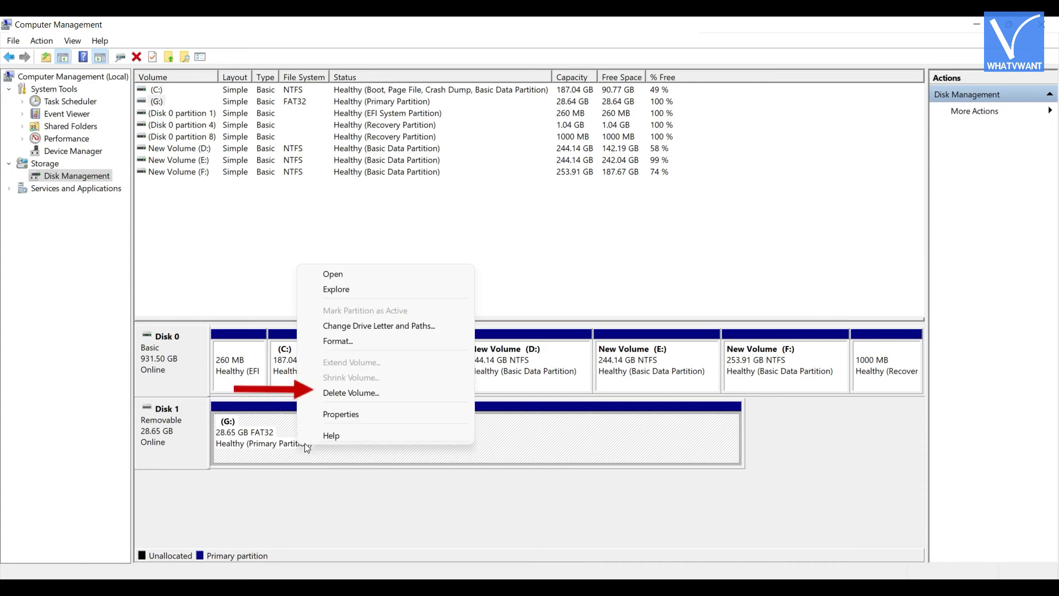
pyautogui.moveTo(351, 392)
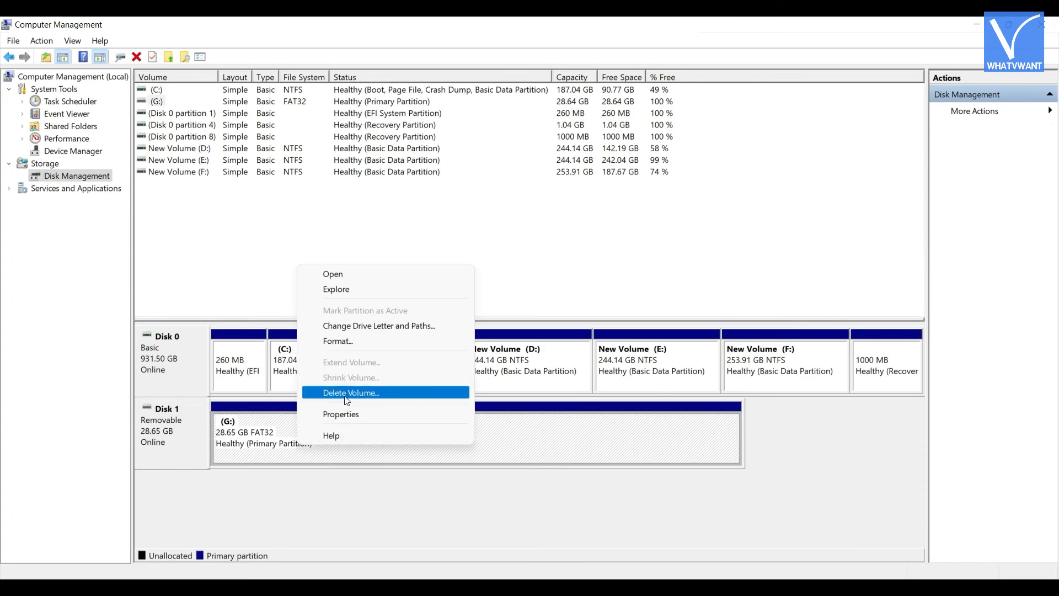